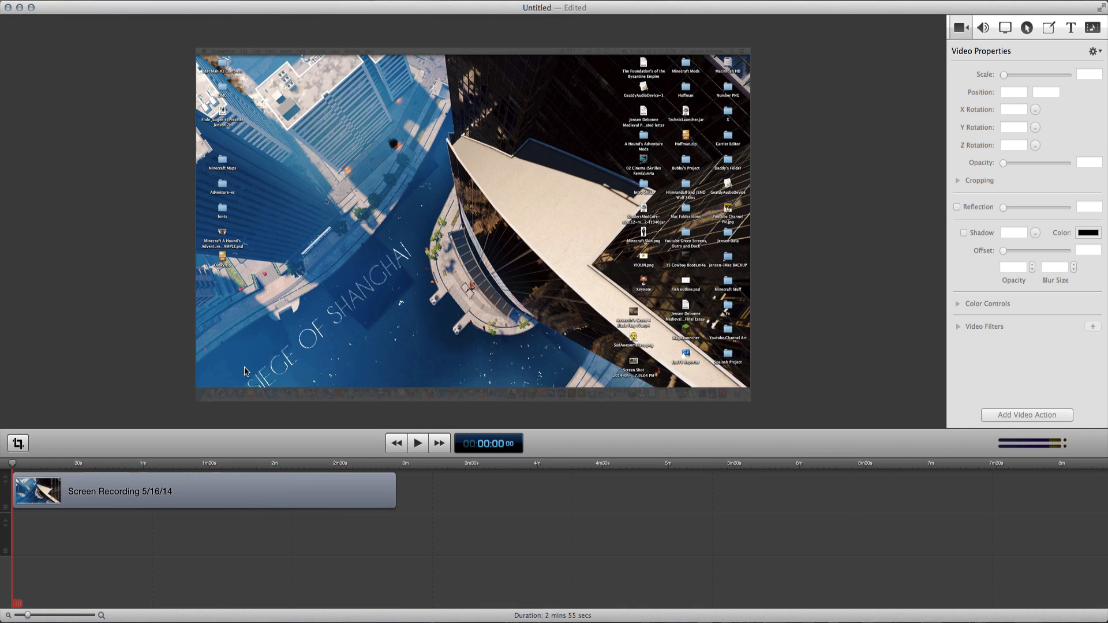
mouse_move(358, 395)
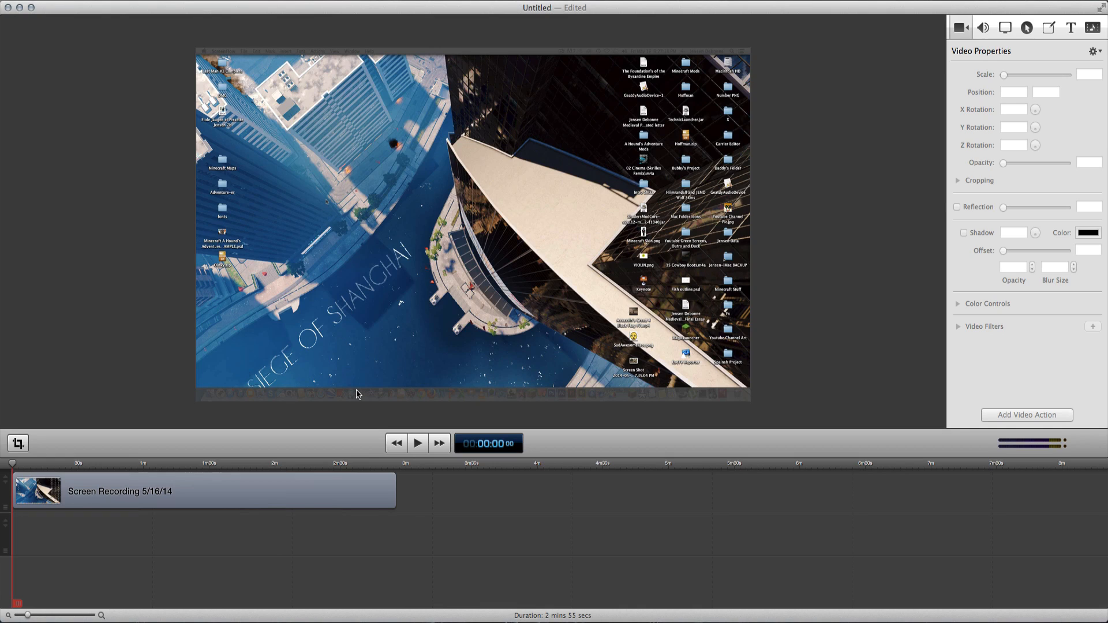
mouse_move(333, 485)
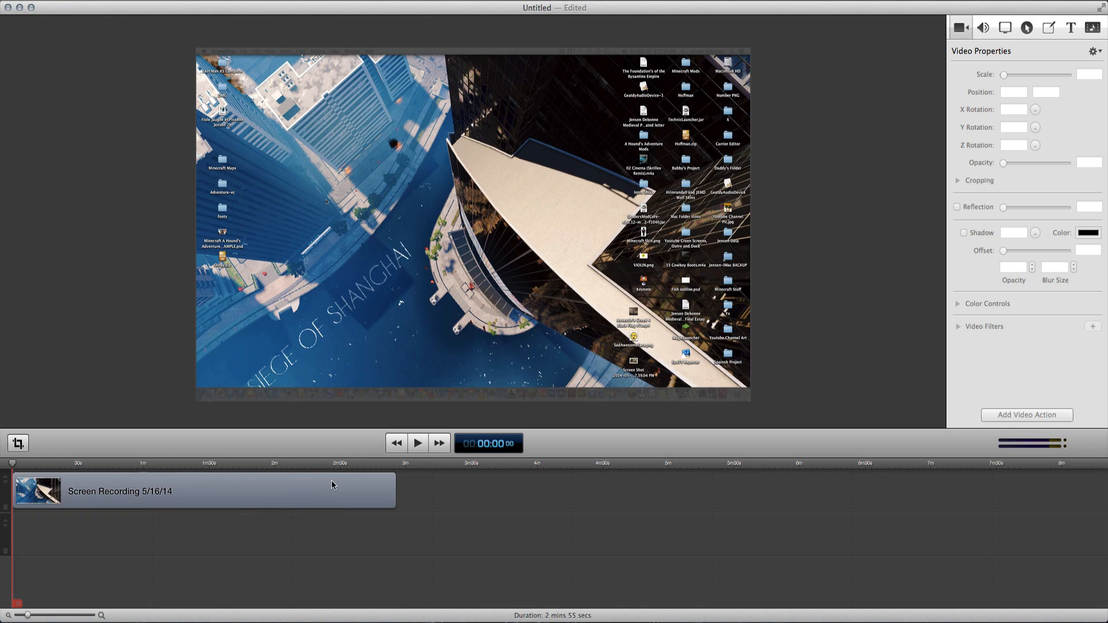
mouse_move(595, 235)
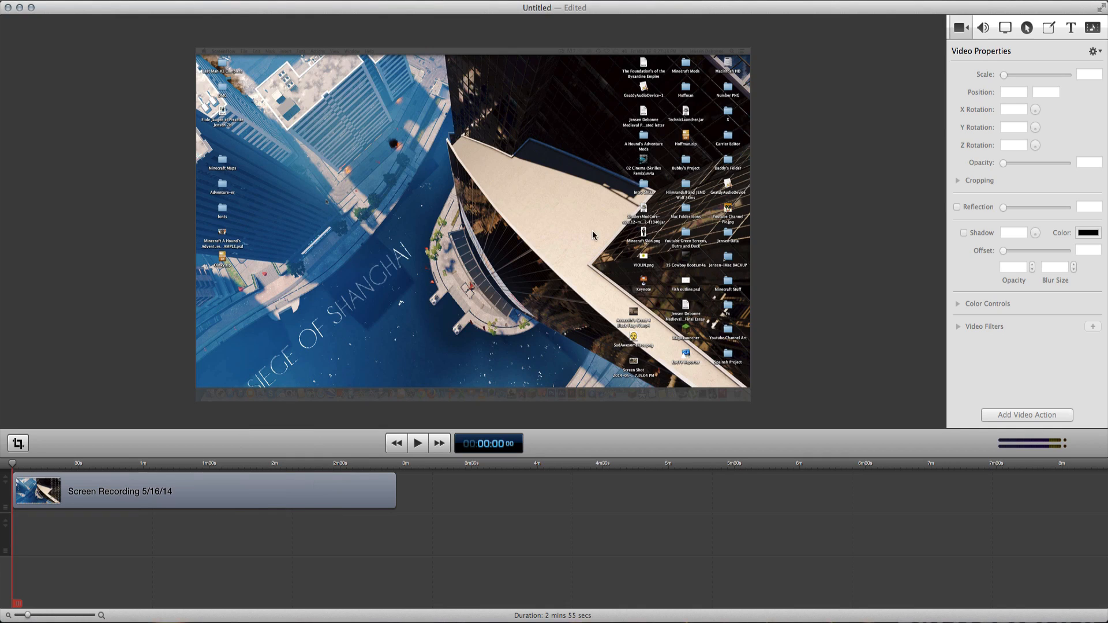
mouse_move(917, 175)
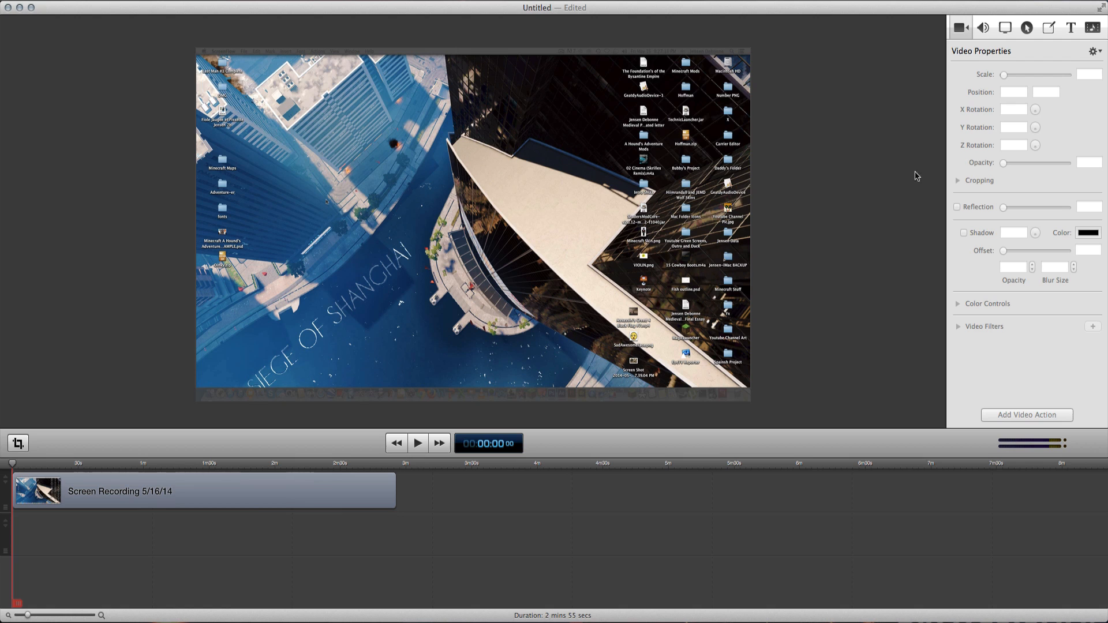
mouse_move(14, 213)
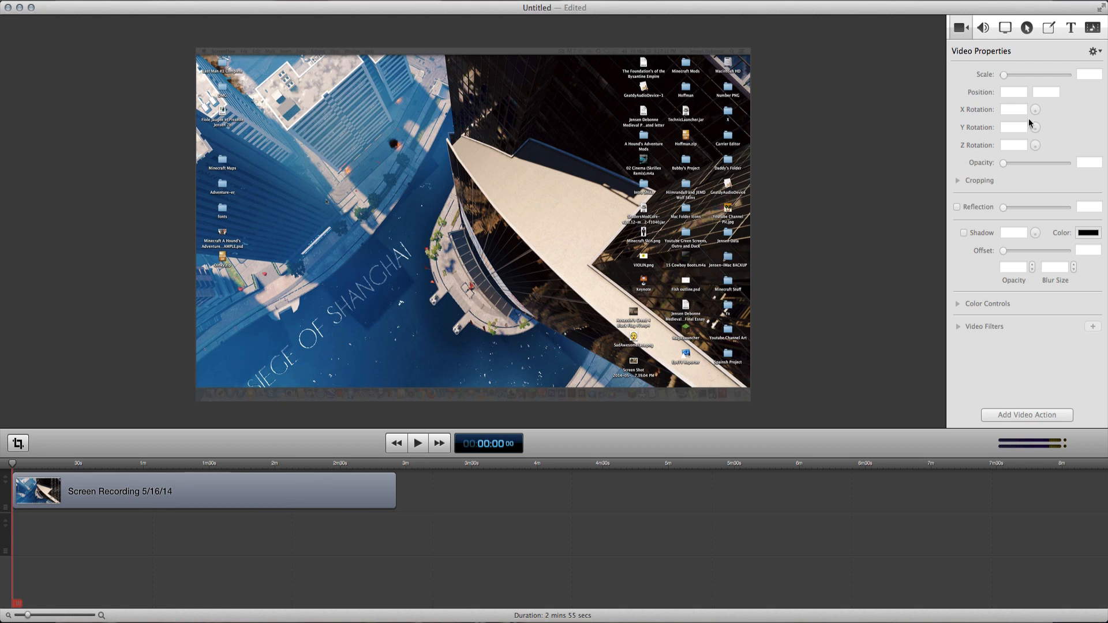
mouse_move(53, 516)
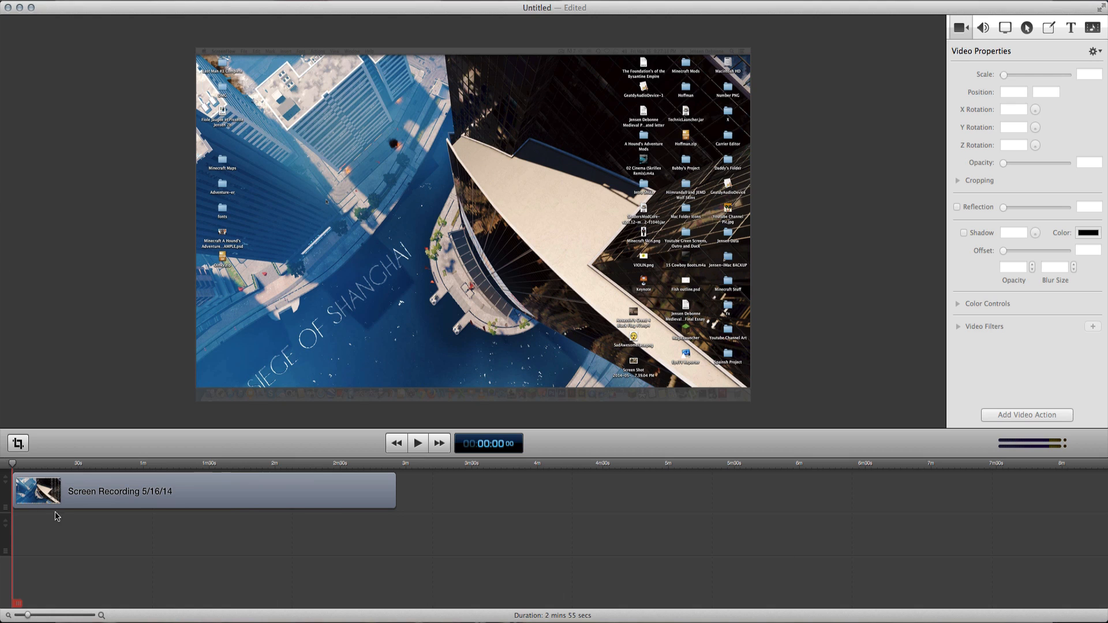
mouse_move(85, 525)
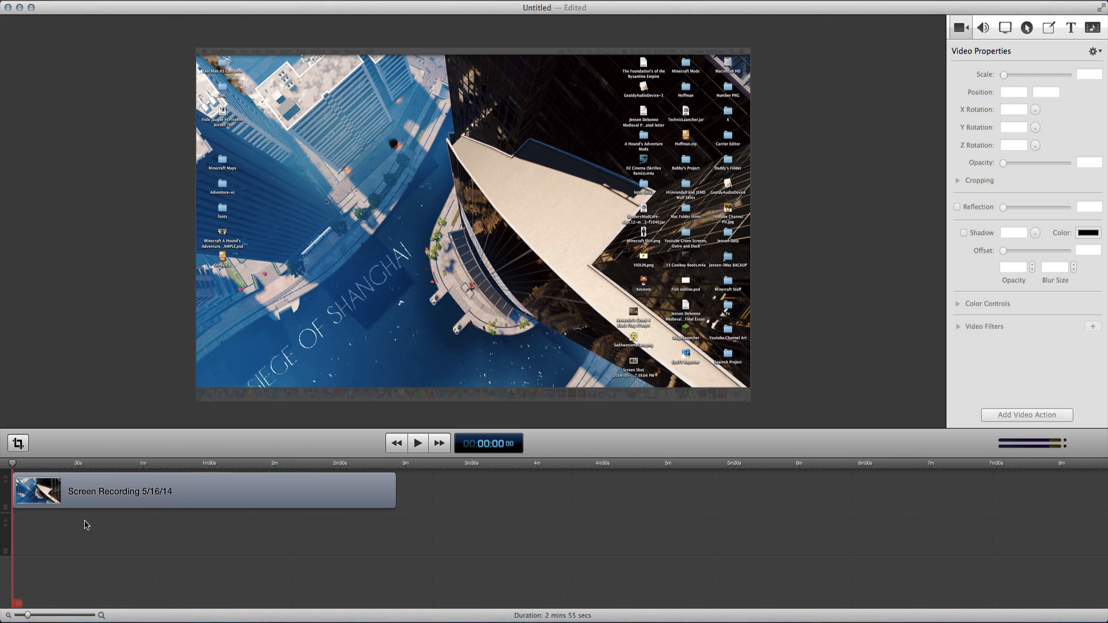
mouse_move(115, 375)
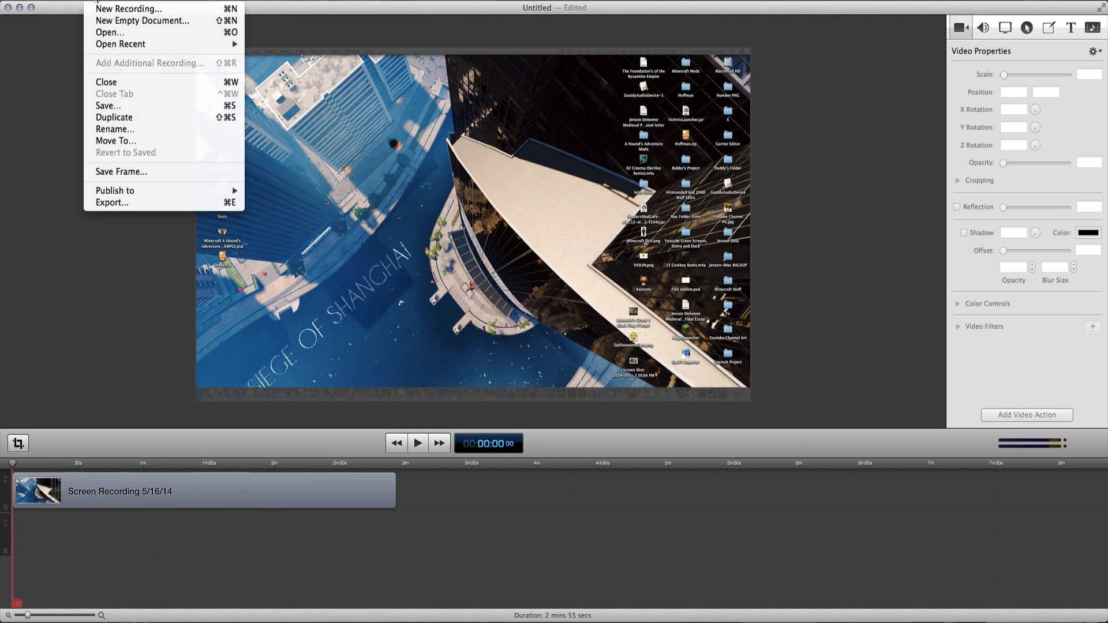
mouse_move(116, 143)
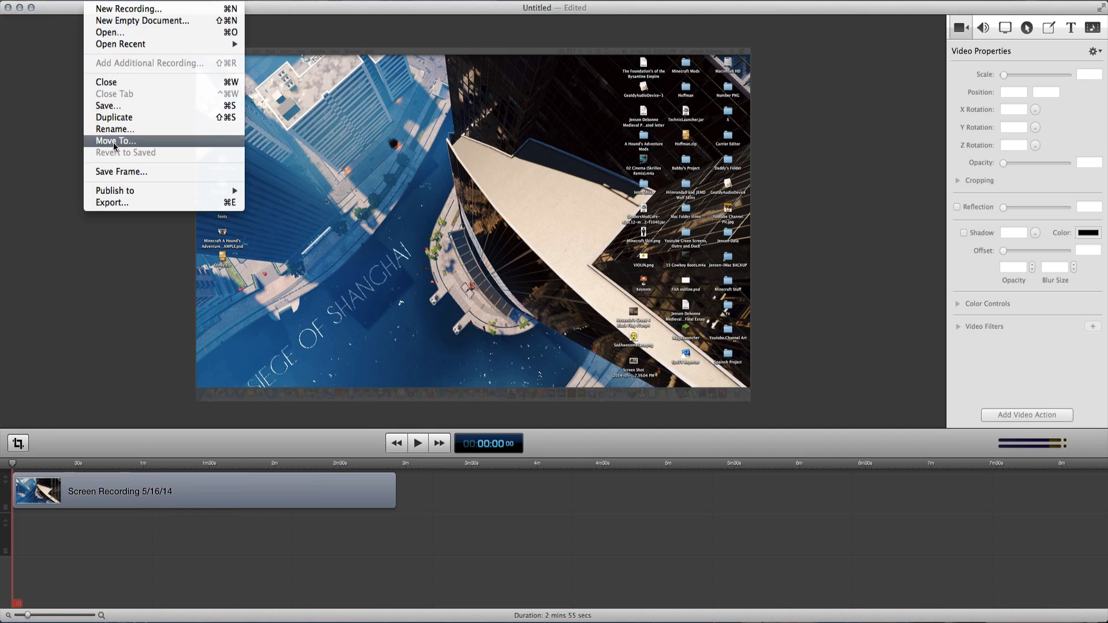
Step: Bring up the export sheet with the Web – High preset at 50% (960 × 540)
click(118, 207)
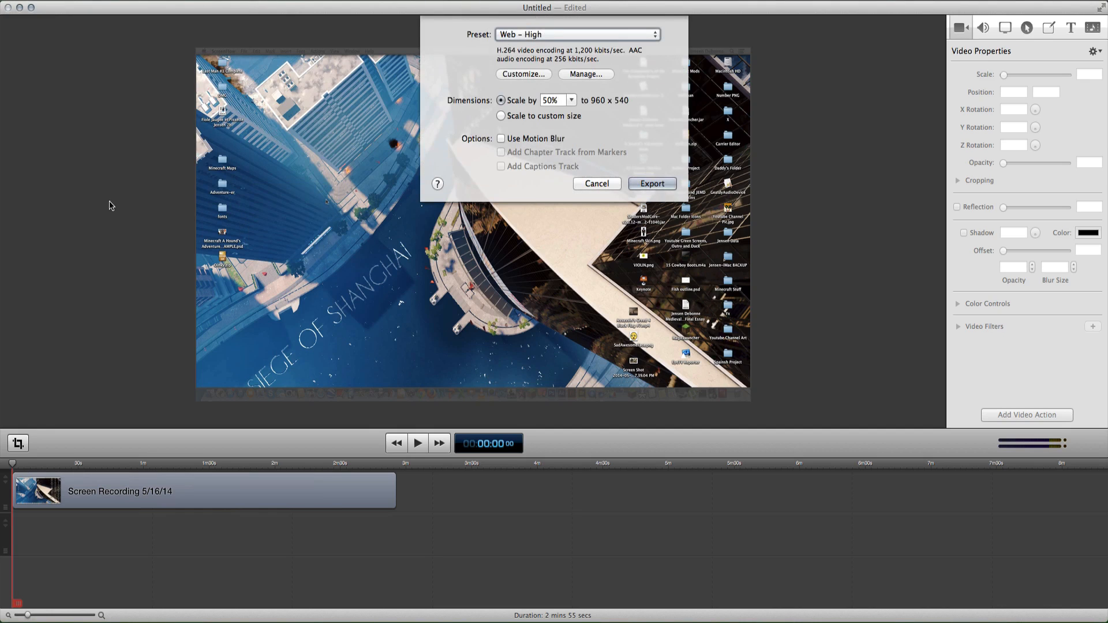
mouse_move(365, 256)
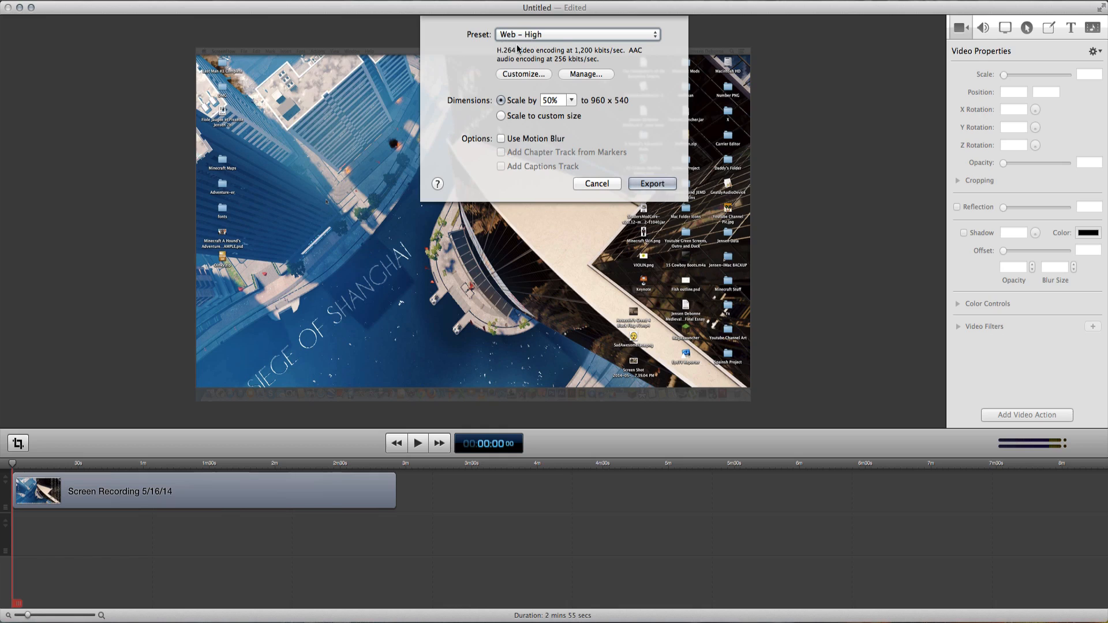
Step: Switch the export preset to Lossless and reach its Animation video compression settings
click(574, 32)
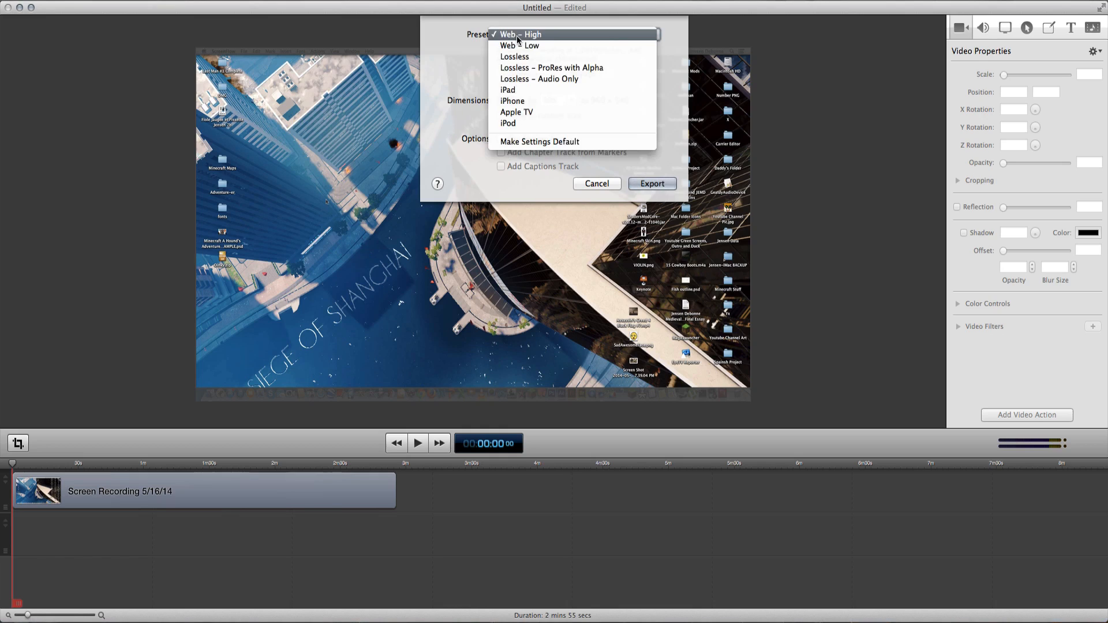
click(517, 55)
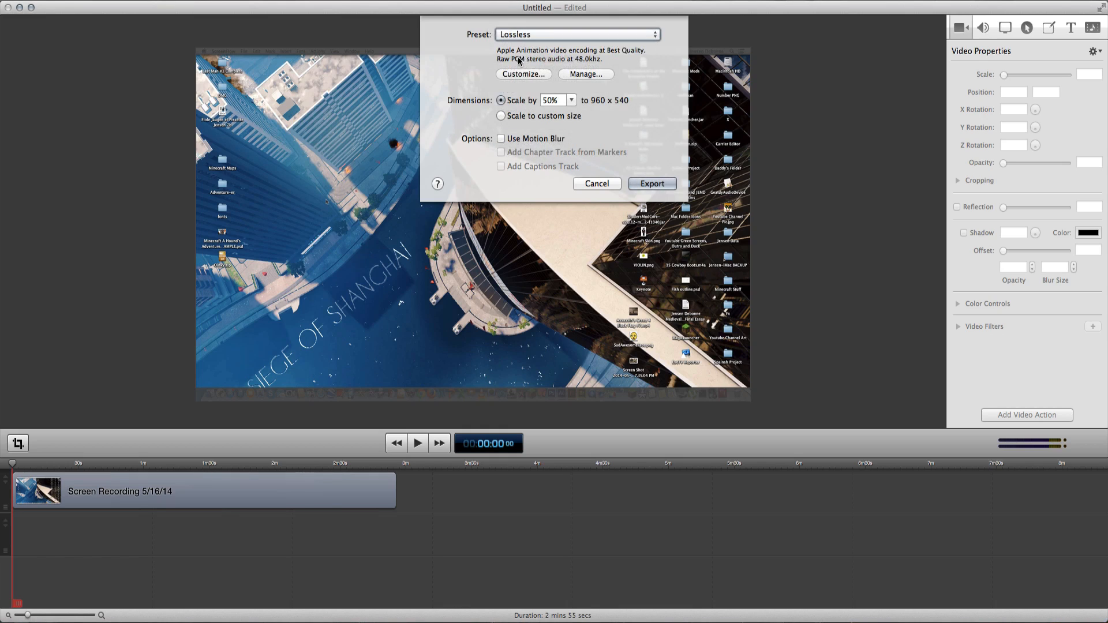
click(523, 74)
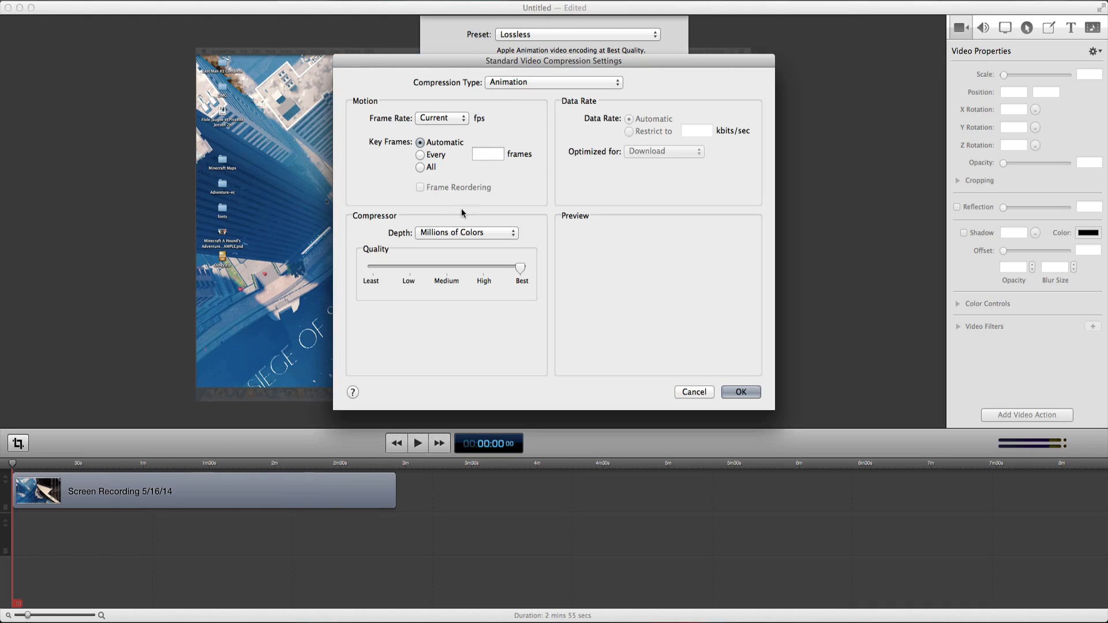
mouse_move(648, 197)
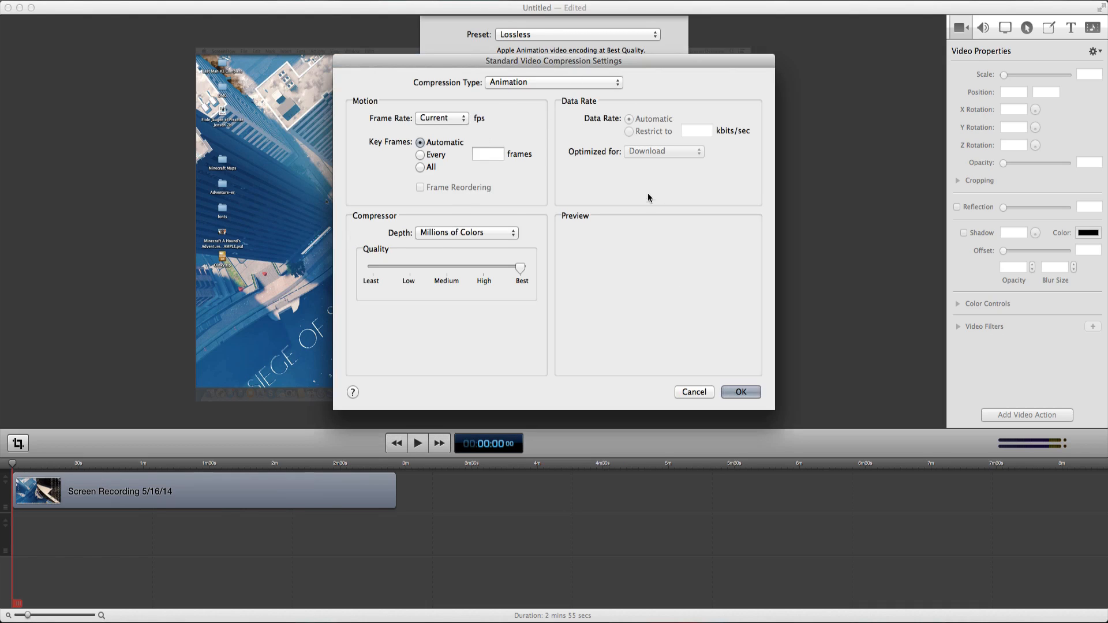
Step: Use Millions of Colors+ depth, Medium quality and automatic key frames for Animation compression
click(551, 82)
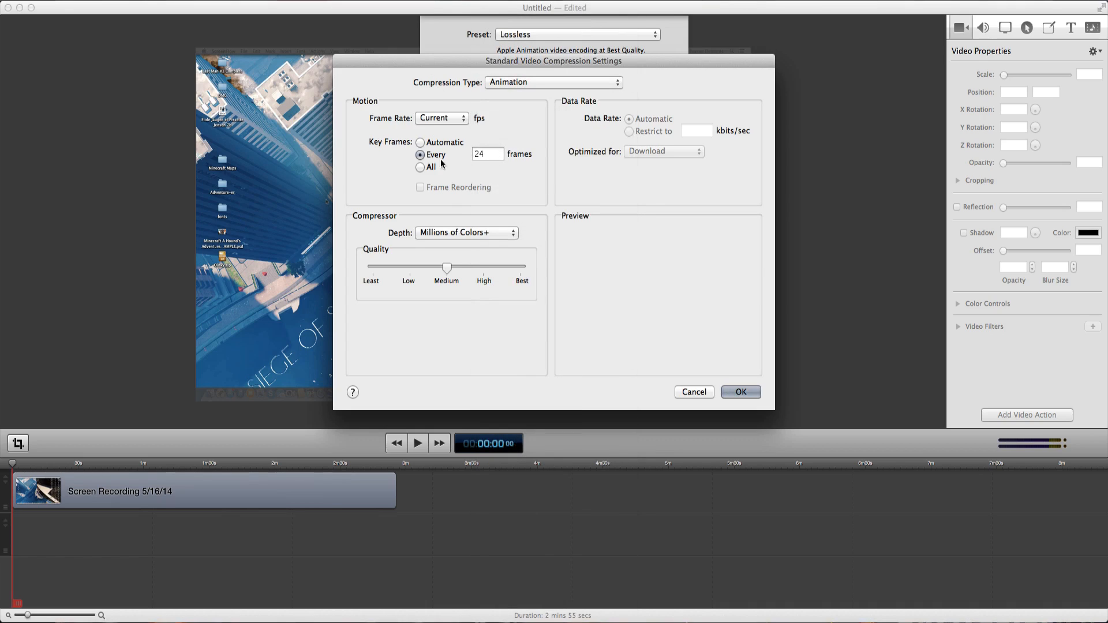
click(420, 144)
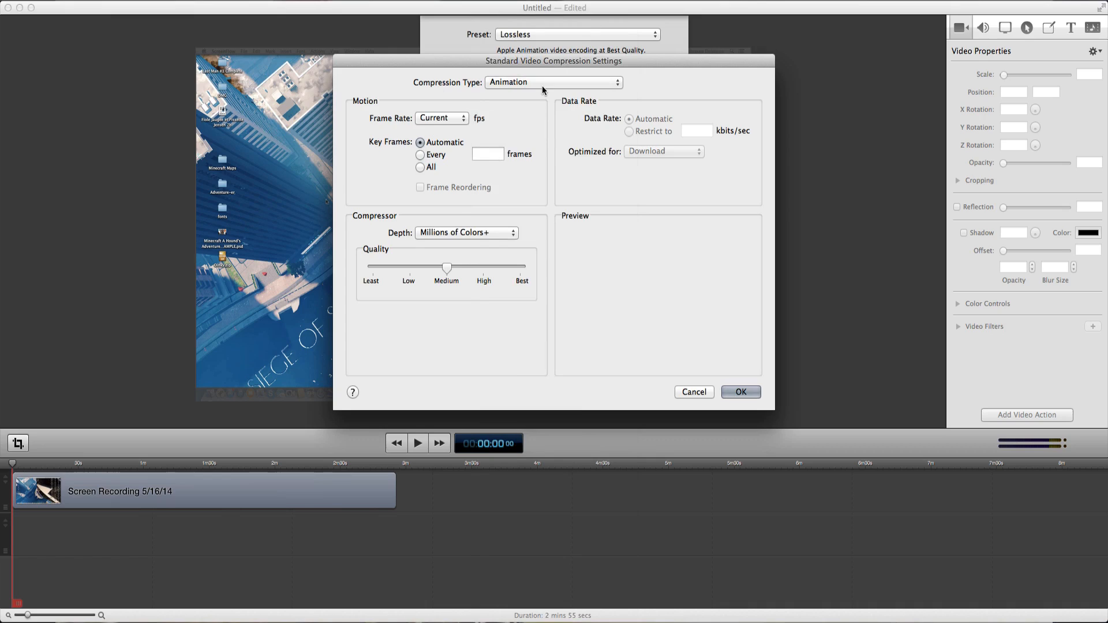
click(554, 83)
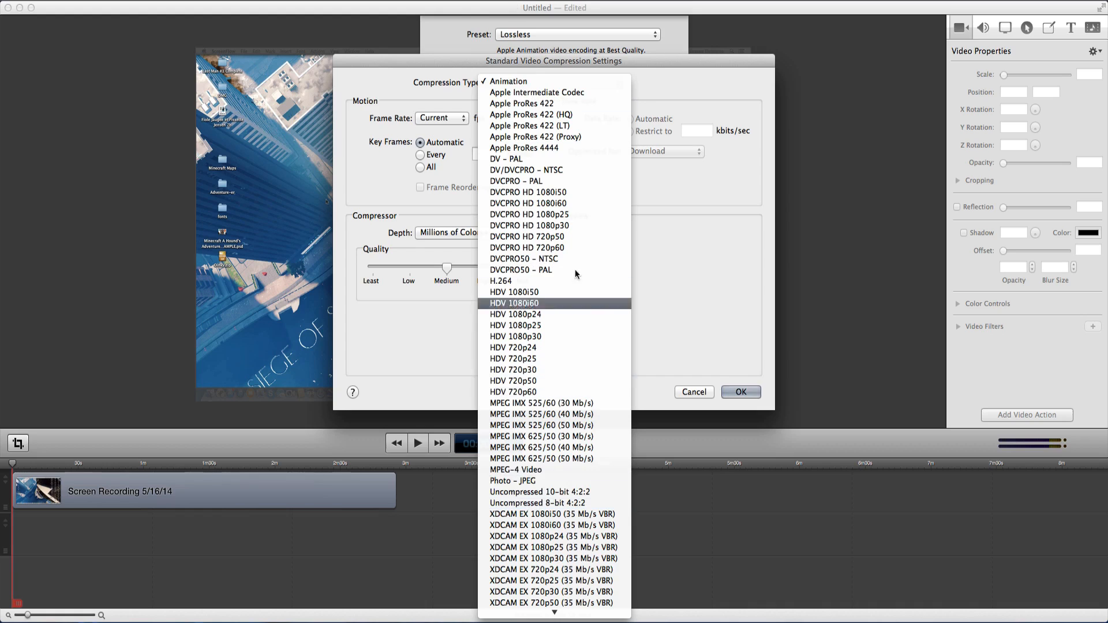
Step: Make HDV 1080p30 the compression type and confirm, giving Medium quality, key frame rate 30, 1440x1080
scroll(down, 3)
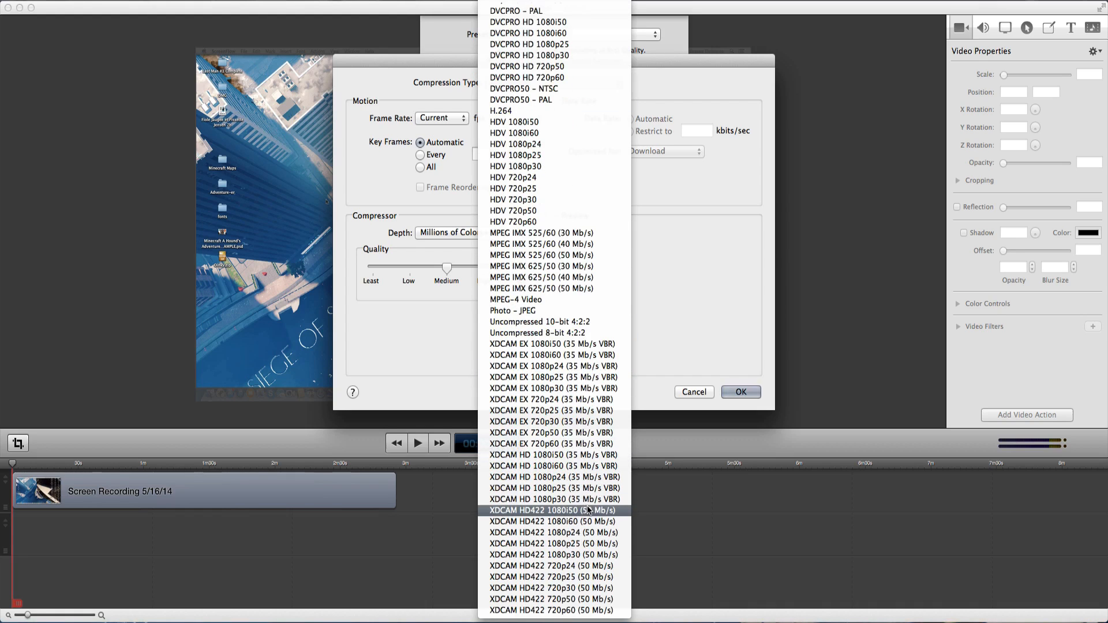
mouse_move(521, 310)
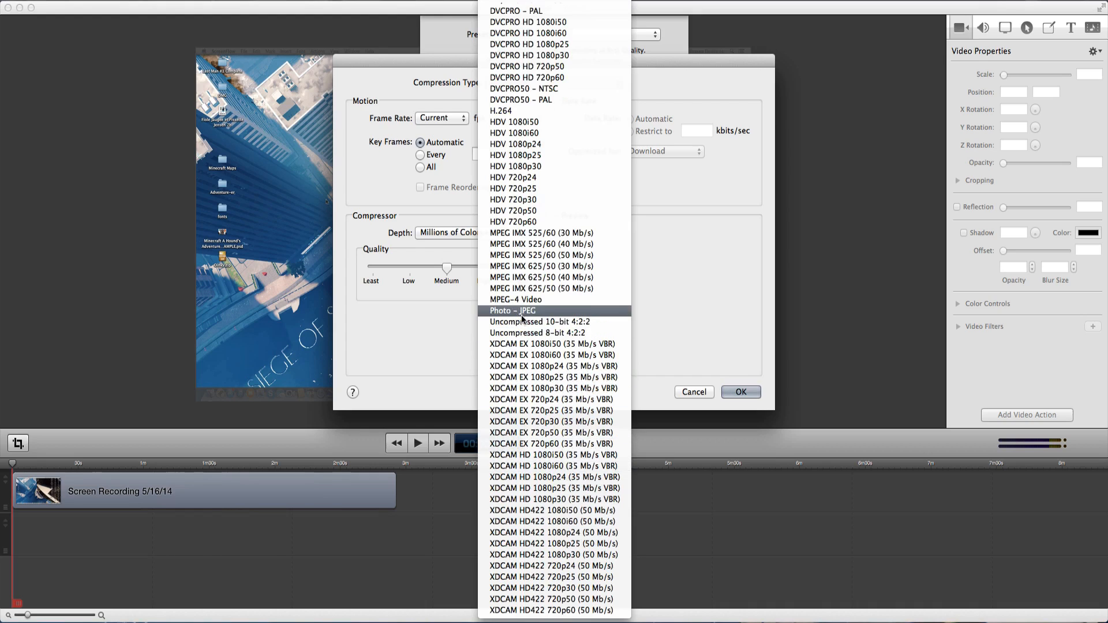
mouse_move(534, 288)
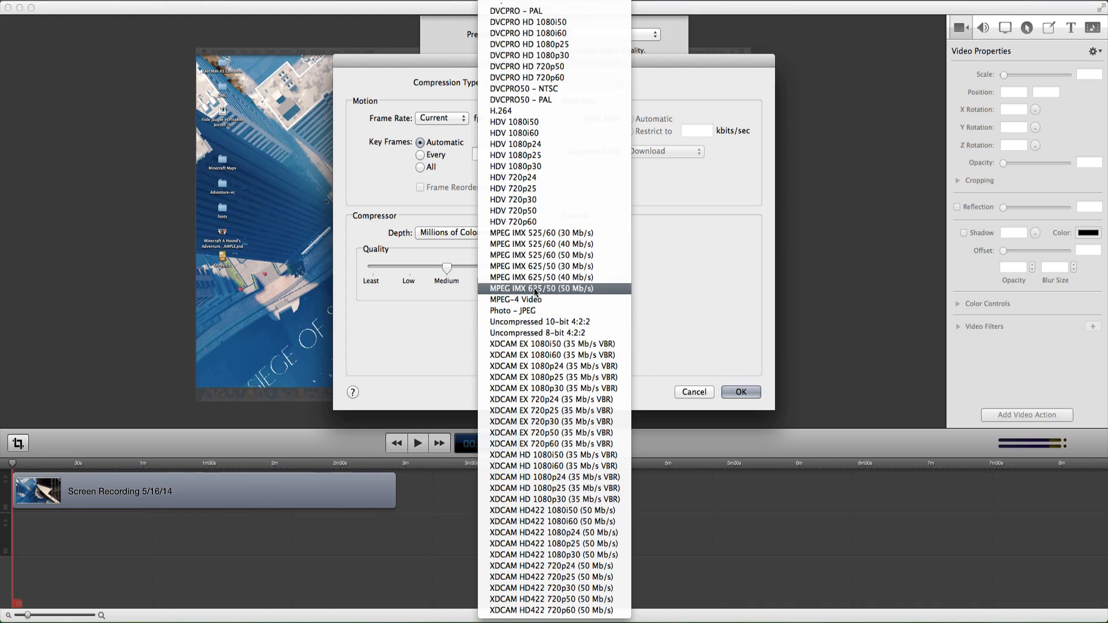
mouse_move(544, 123)
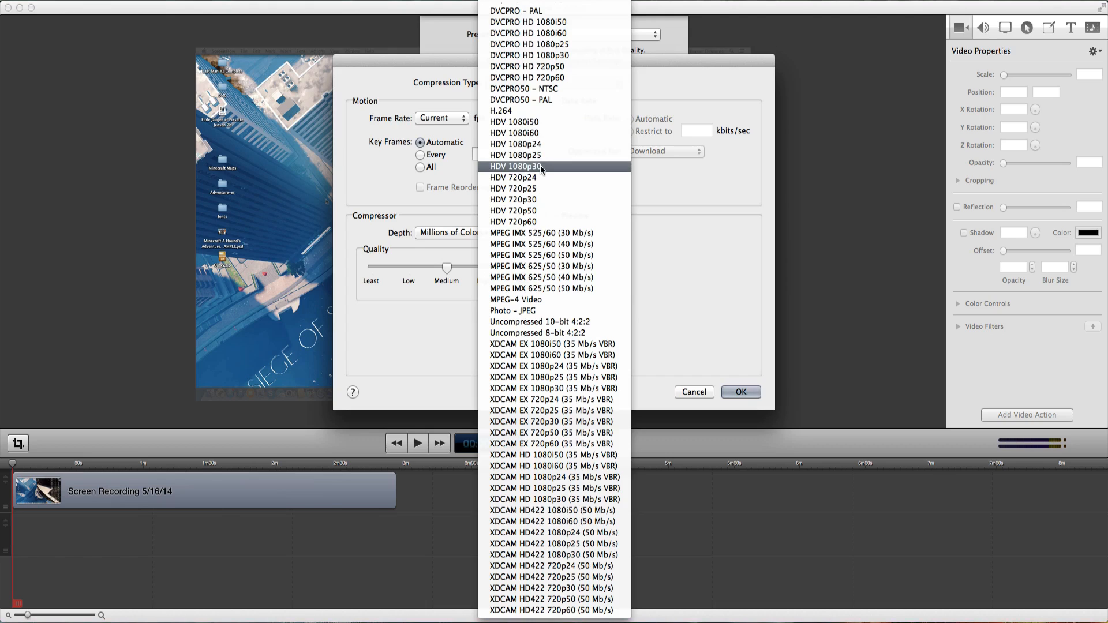
click(515, 166)
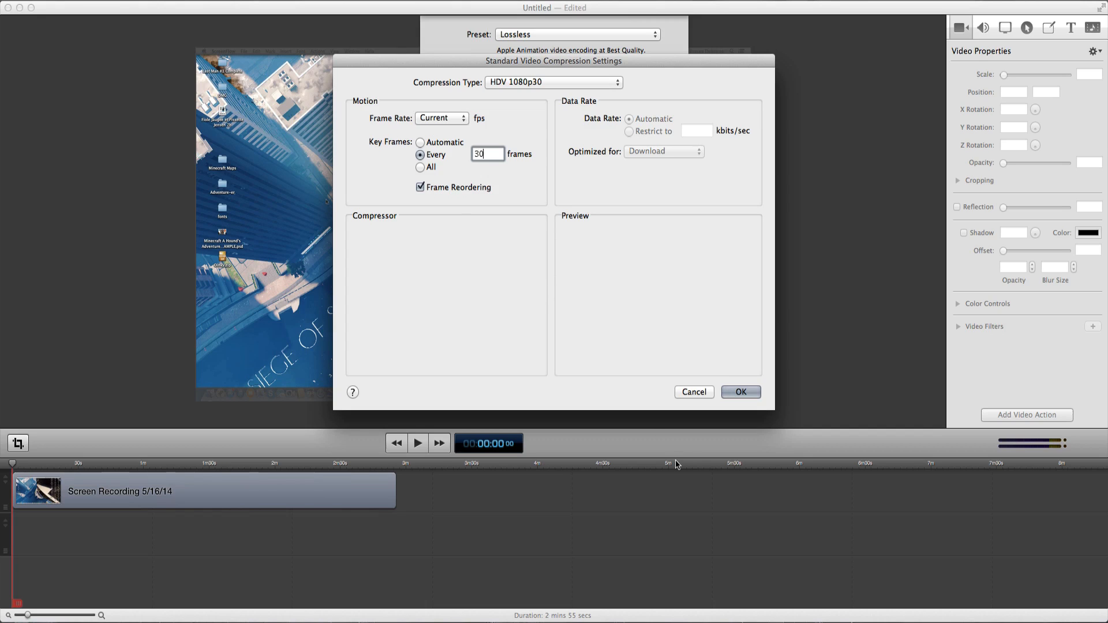
click(741, 392)
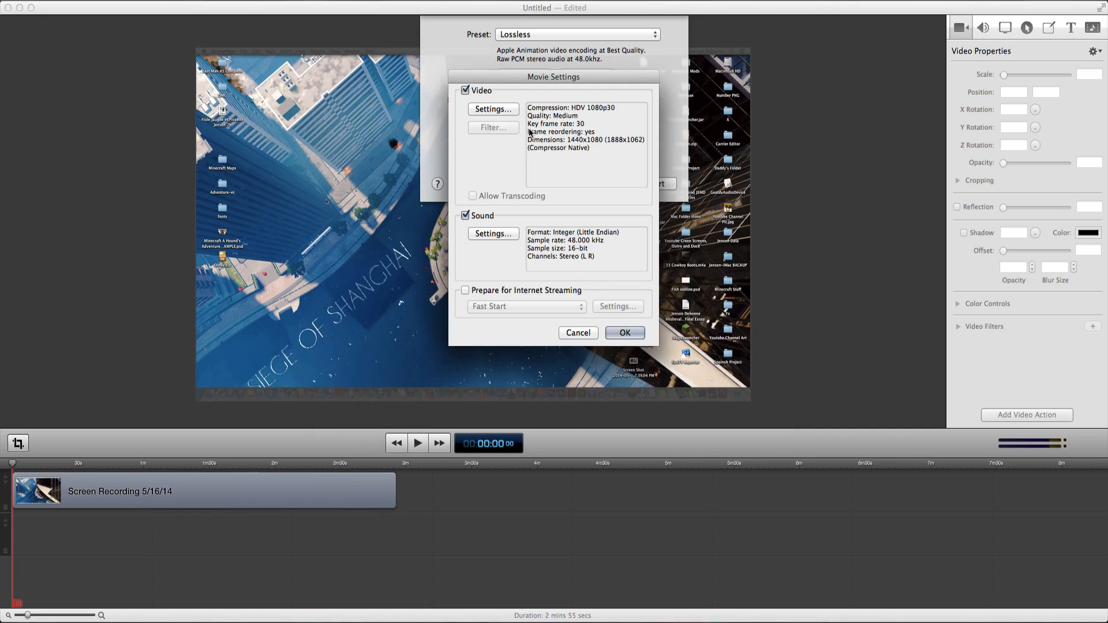
mouse_move(508, 240)
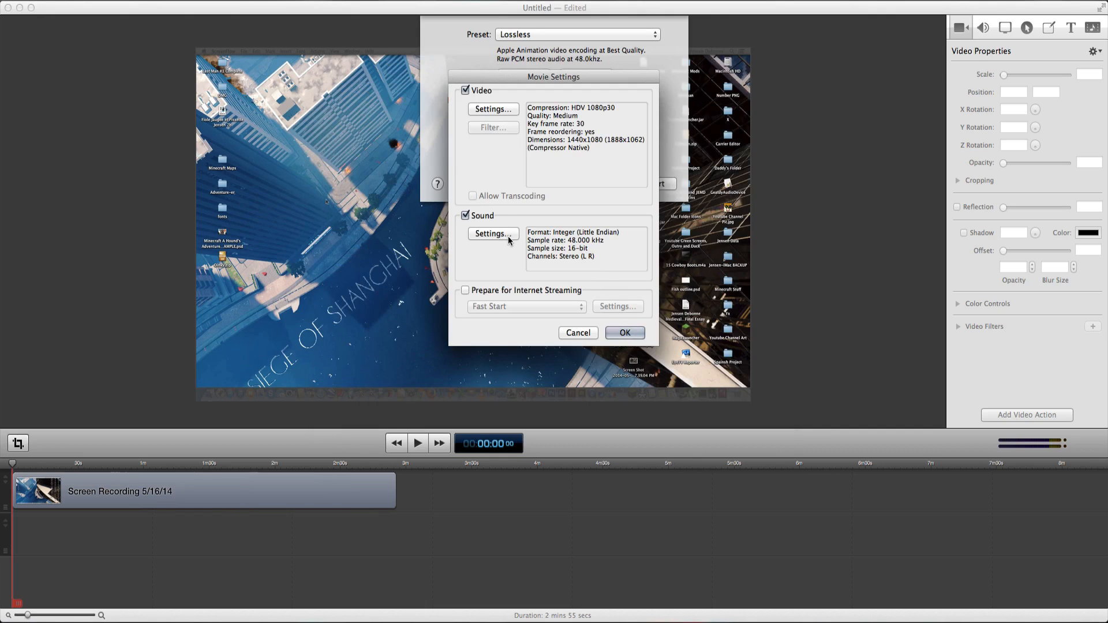
mouse_move(569, 295)
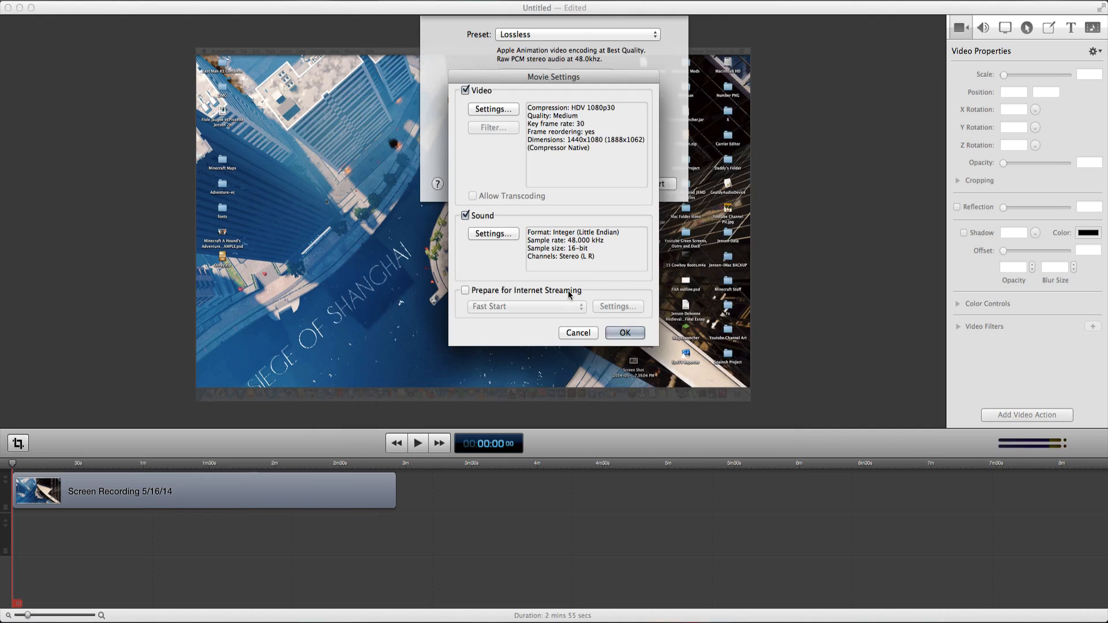
Step: Accept Movie Settings and scale the export to a custom 1920 × 1080 size
click(625, 332)
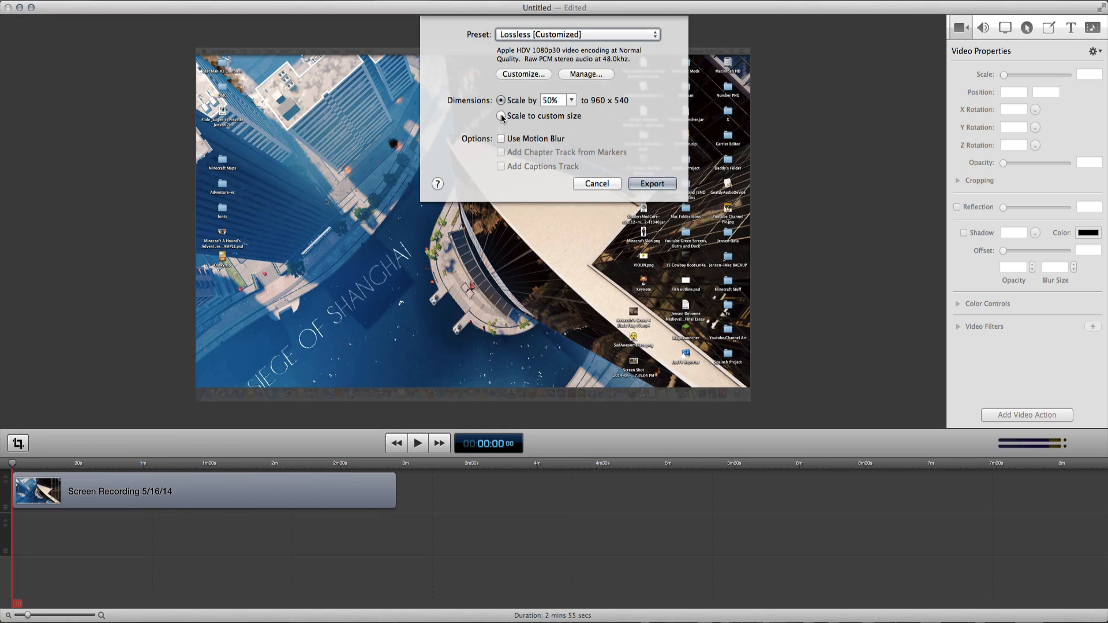
click(501, 116)
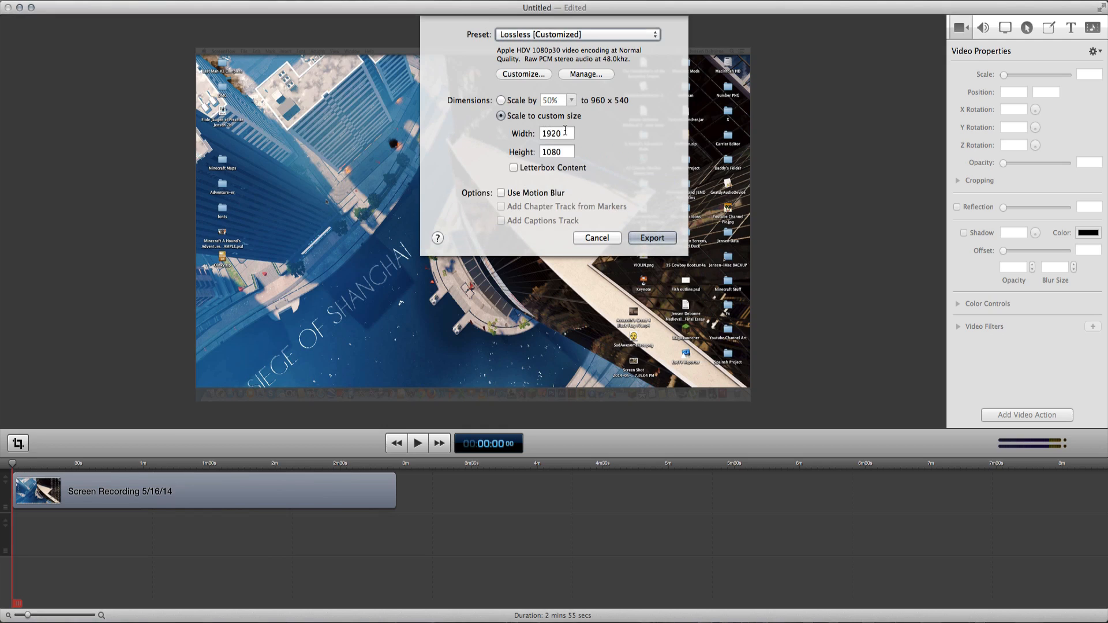
click(556, 151)
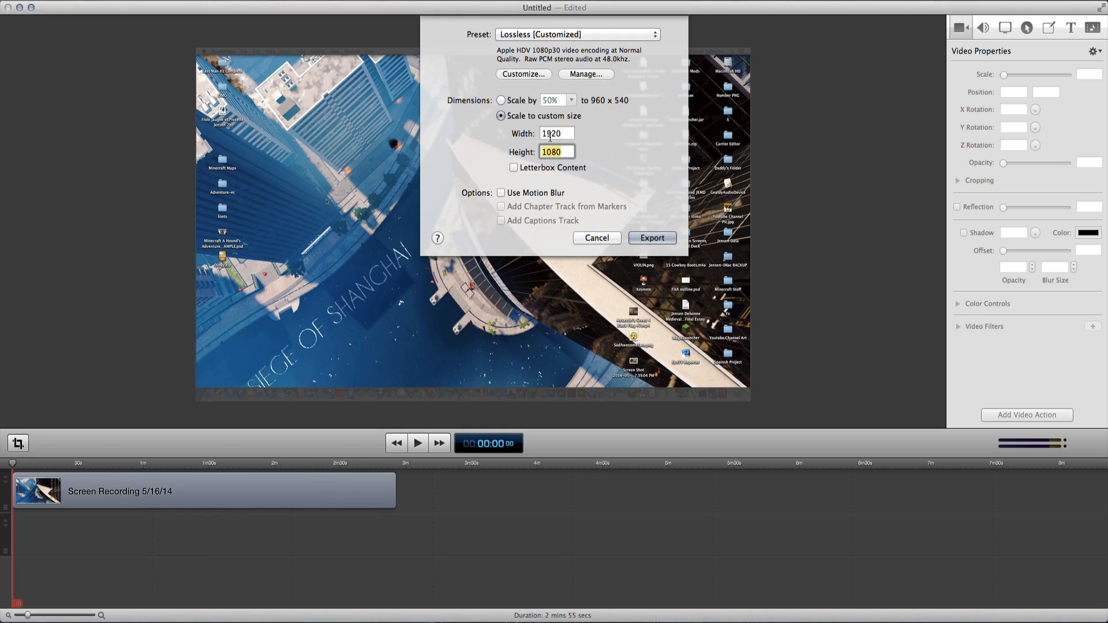
click(556, 133)
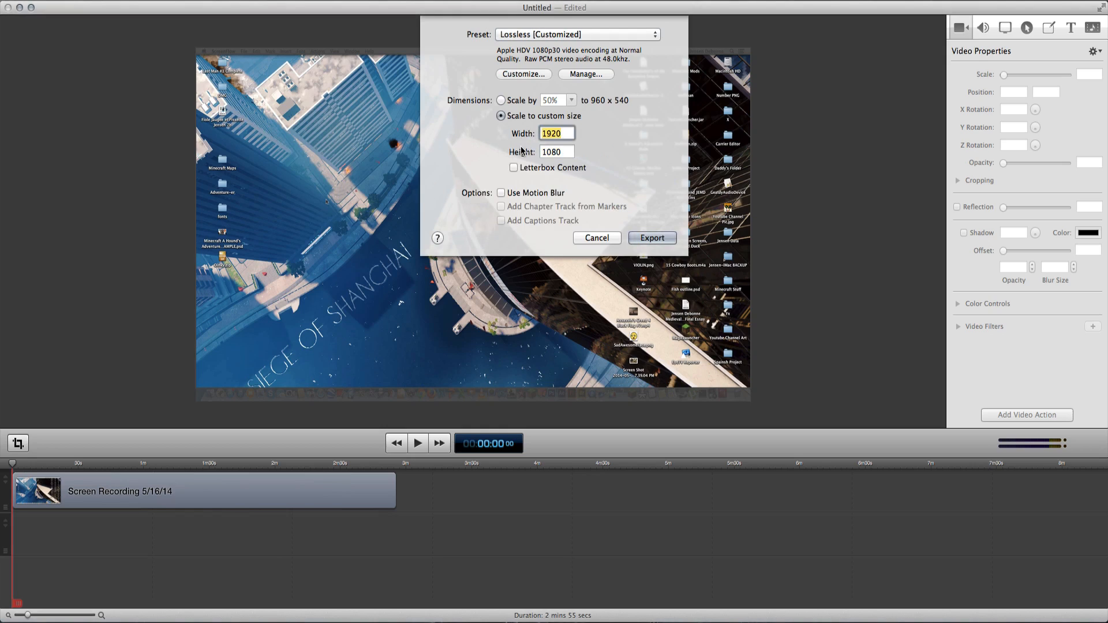
click(556, 151)
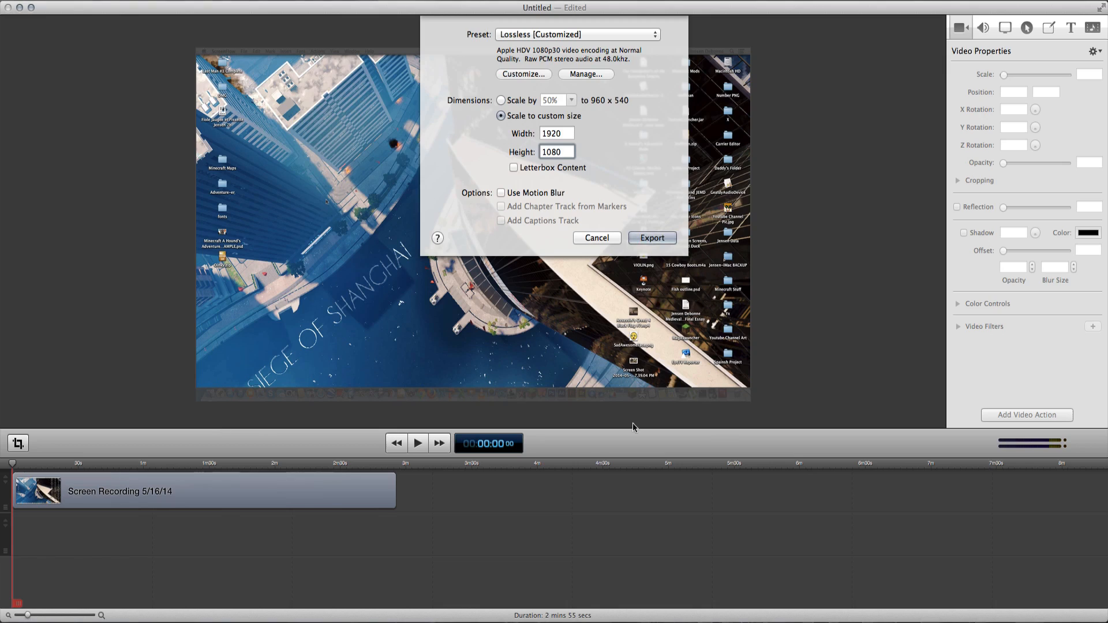
mouse_move(708, 412)
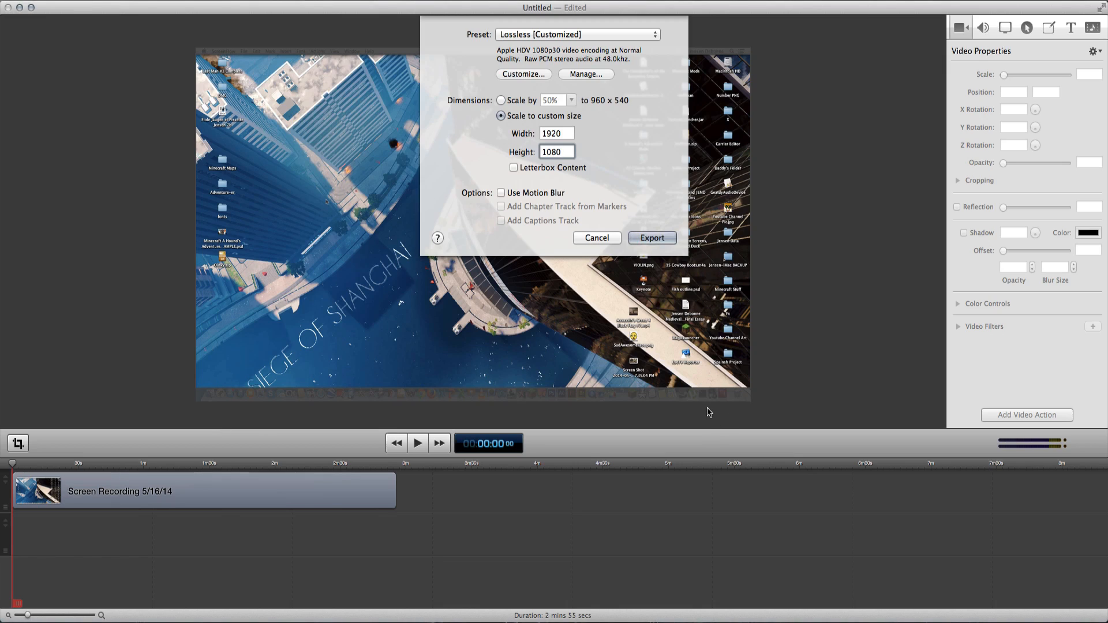
mouse_move(51, 37)
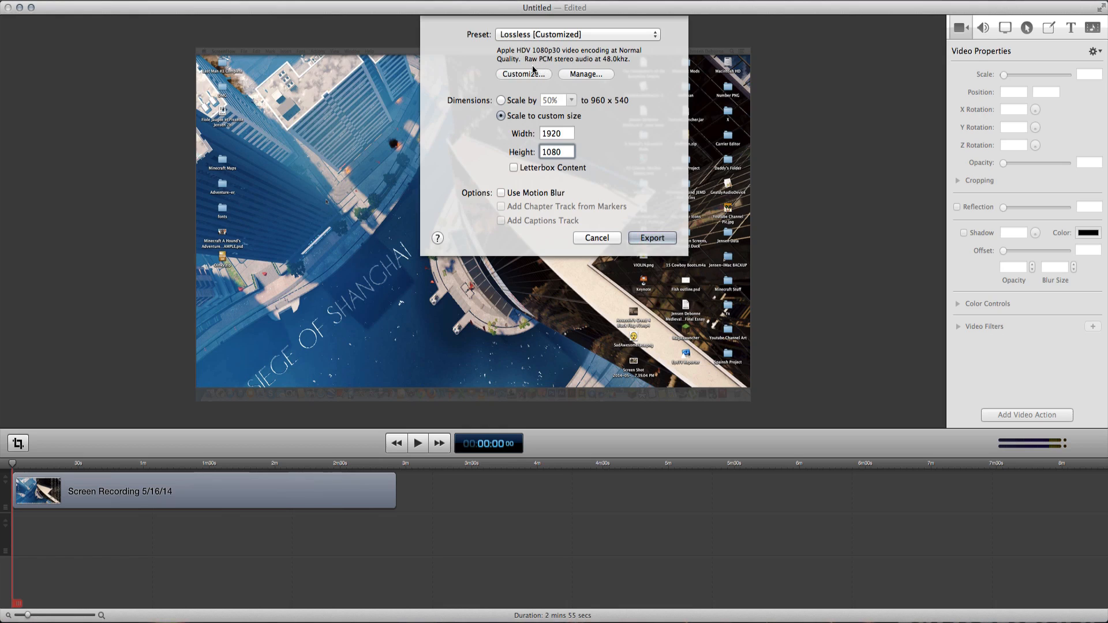
Step: Leave Manage Presets unchanged and set the video compression back to Animation at Normal quality
click(586, 74)
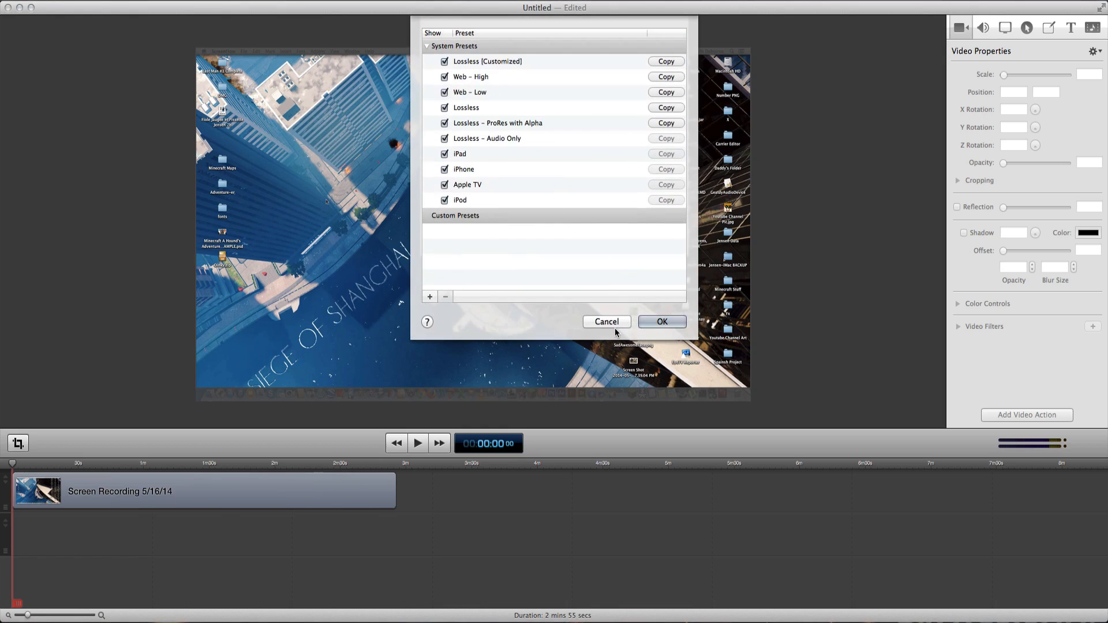
click(662, 320)
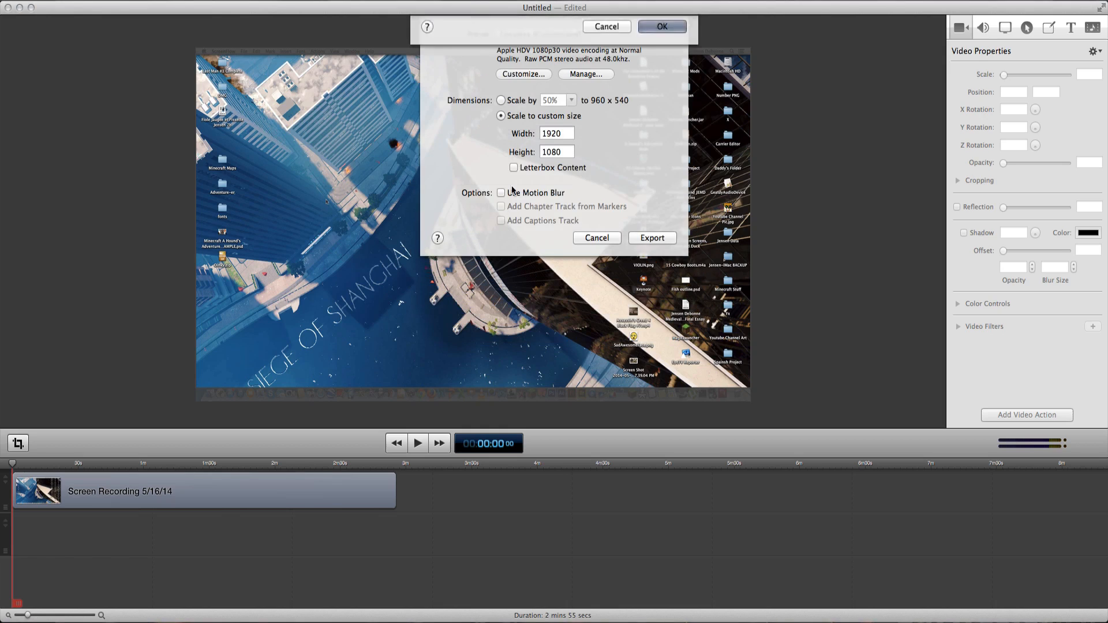
click(524, 74)
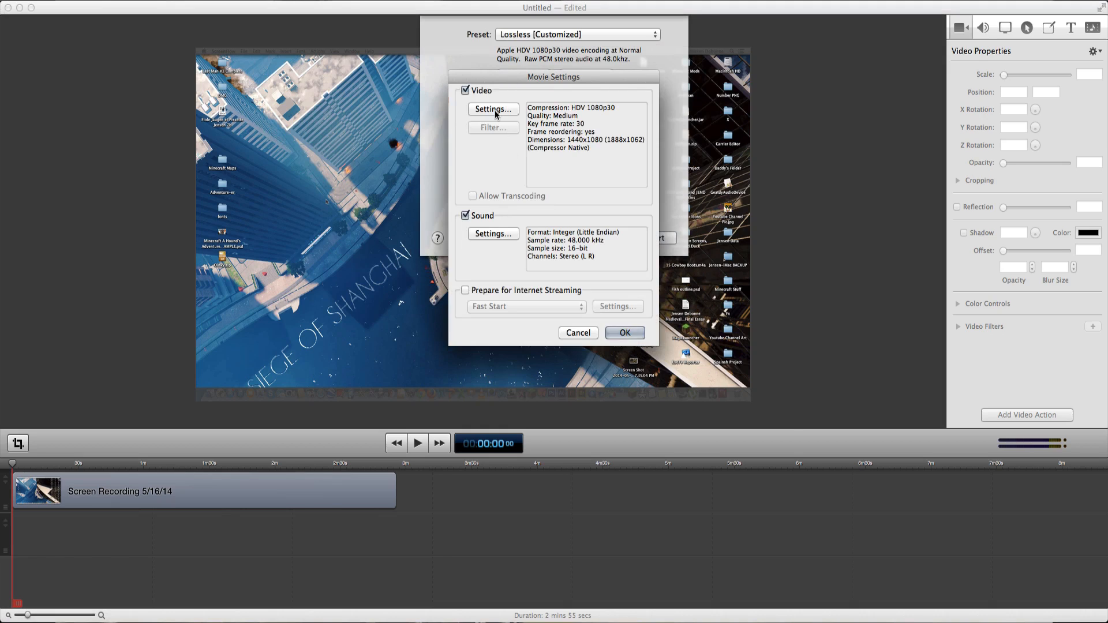
click(493, 109)
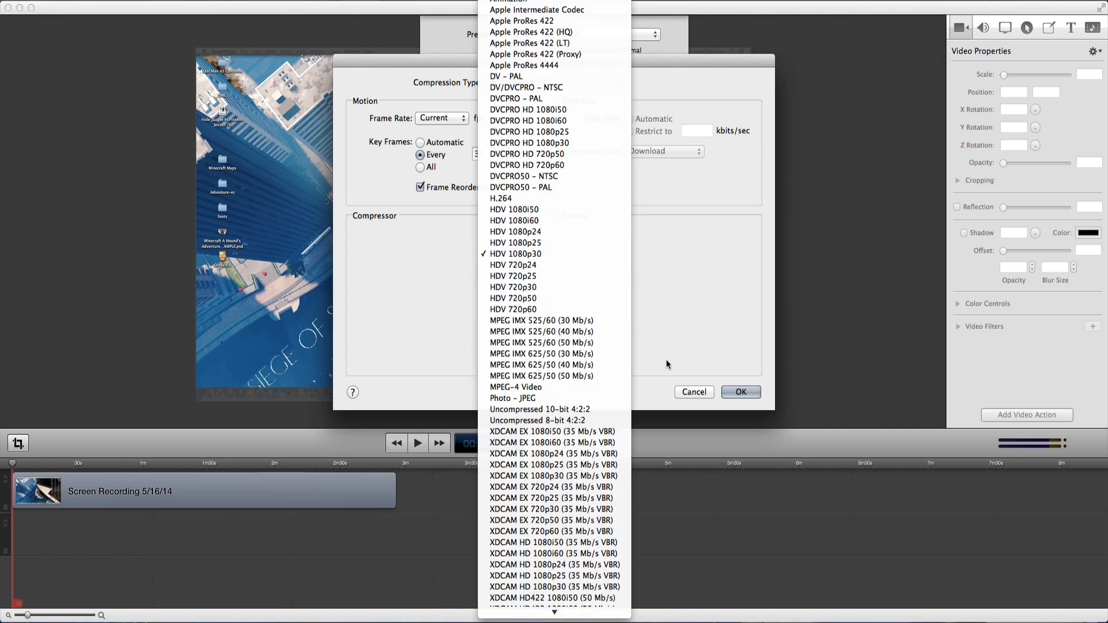
click(514, 1)
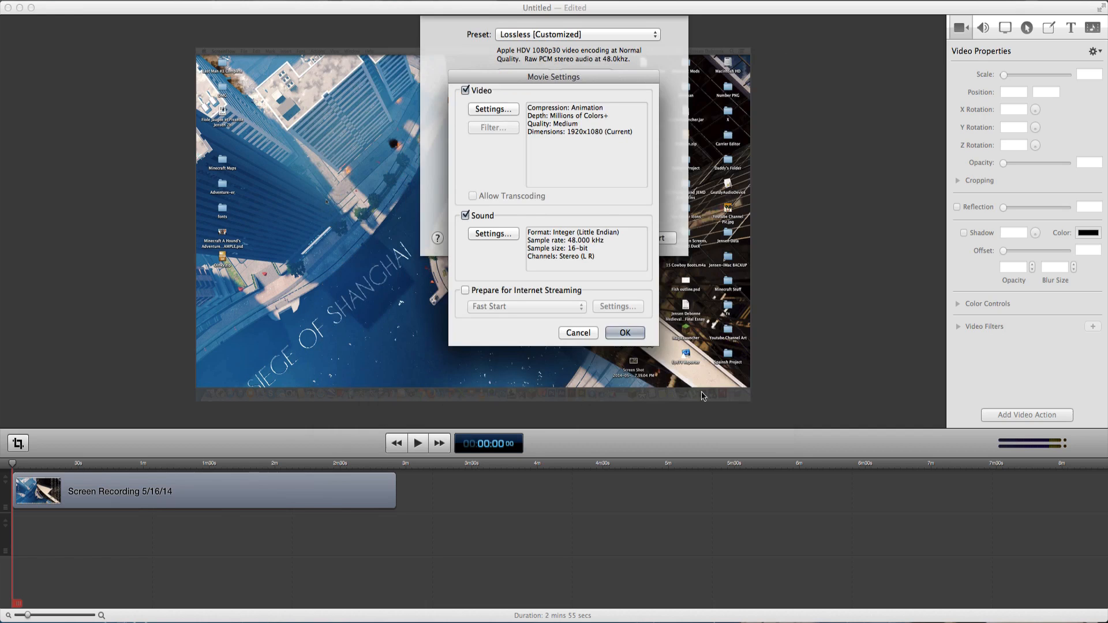
click(624, 332)
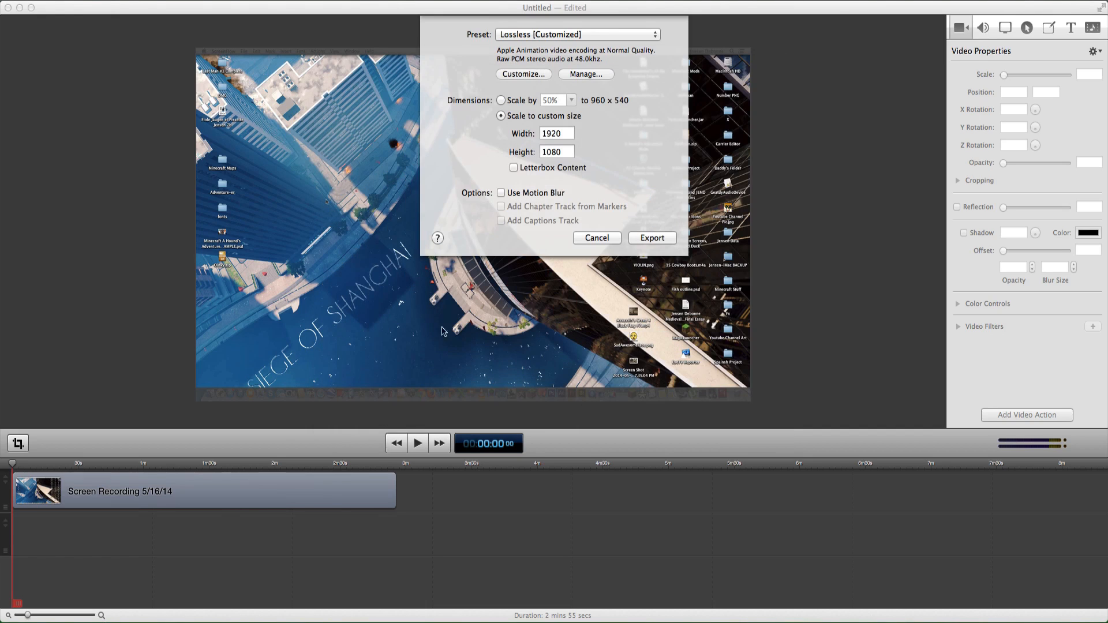
mouse_move(201, 244)
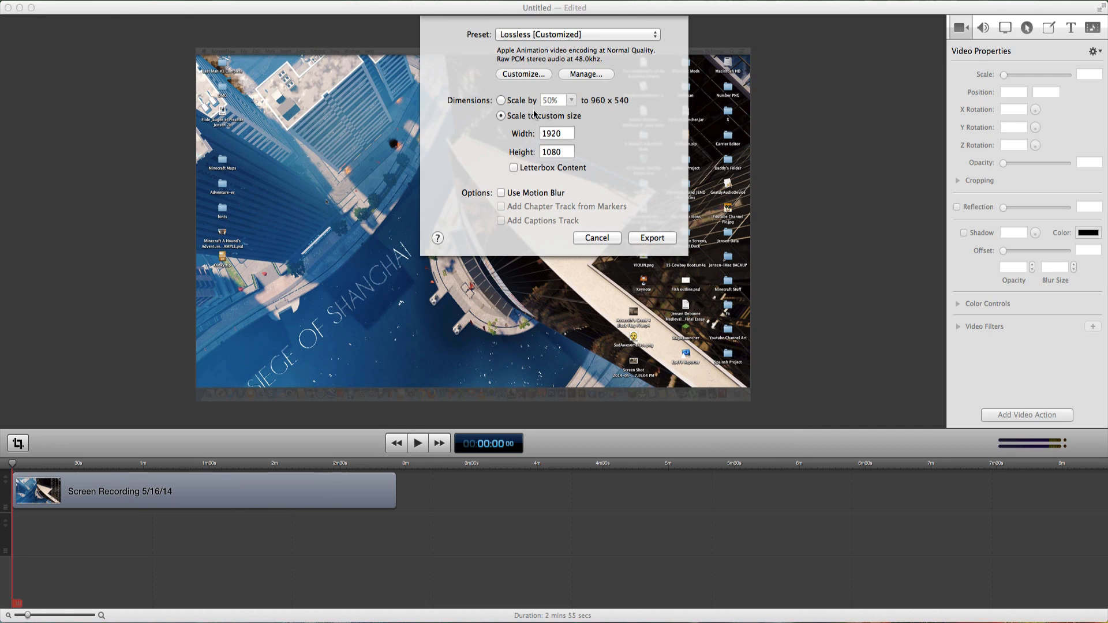
Step: Raise Animation compression to Best quality, keeping Millions of Colors+ depth
click(524, 74)
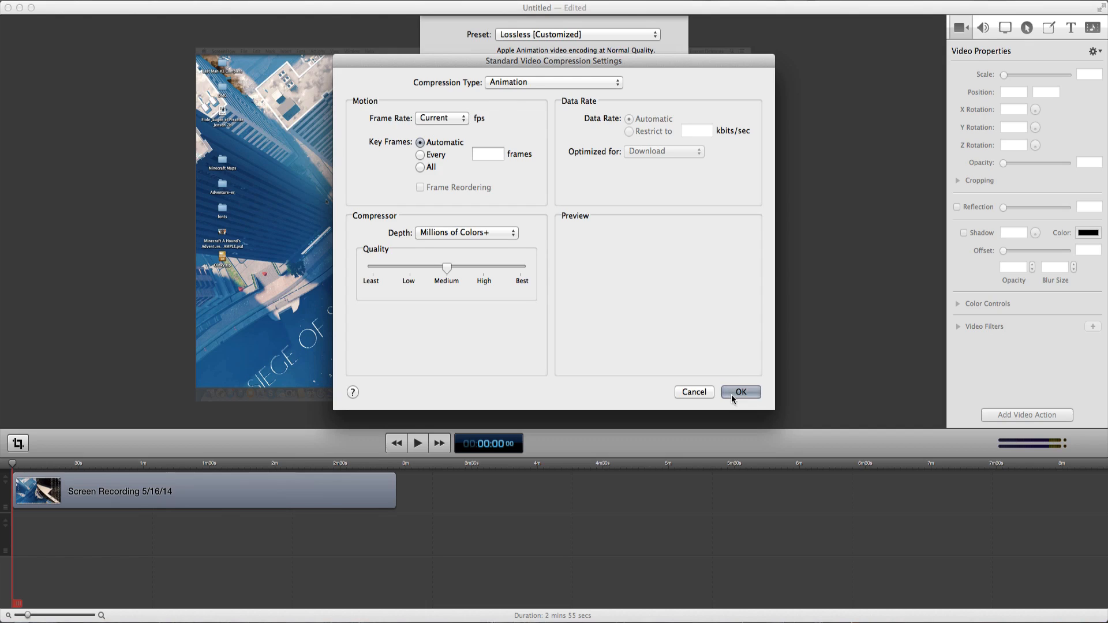
mouse_move(573, 106)
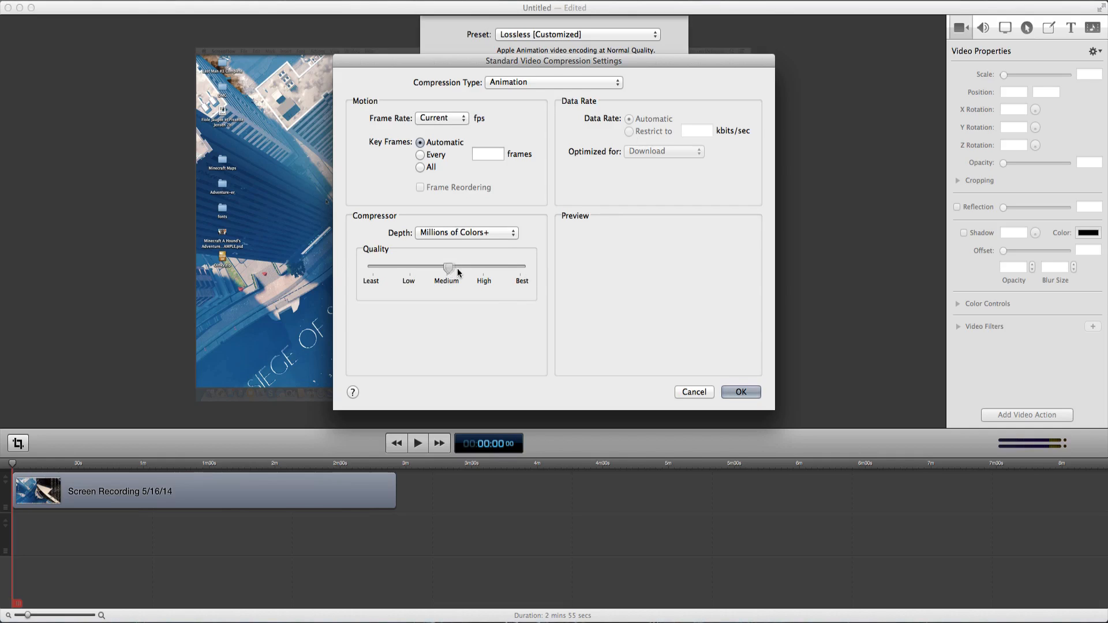
click(466, 233)
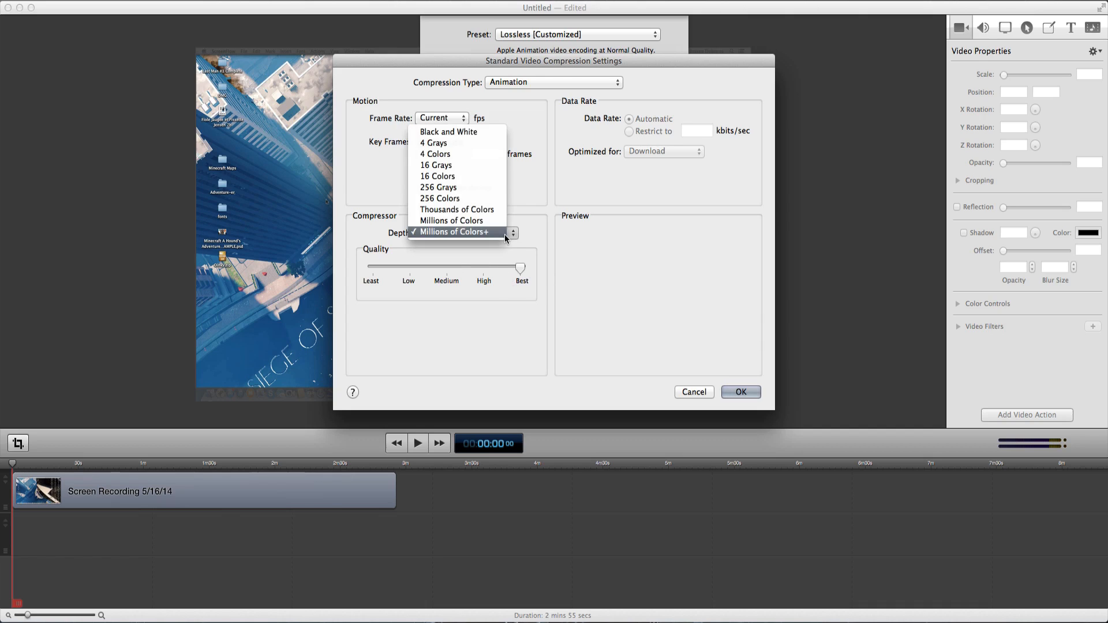
mouse_move(494, 235)
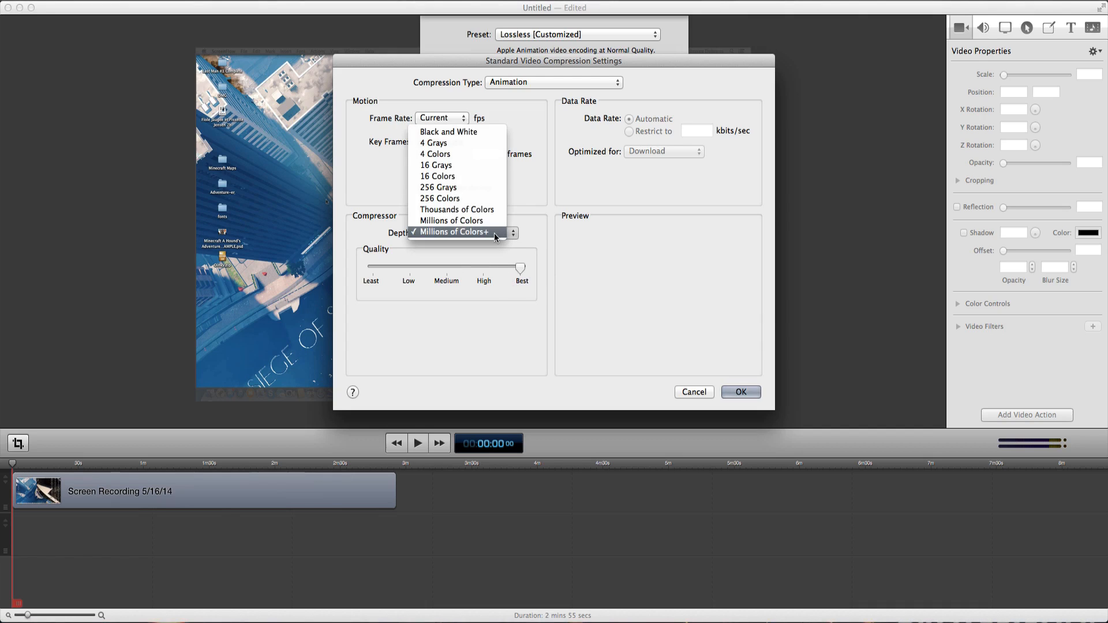
click(741, 392)
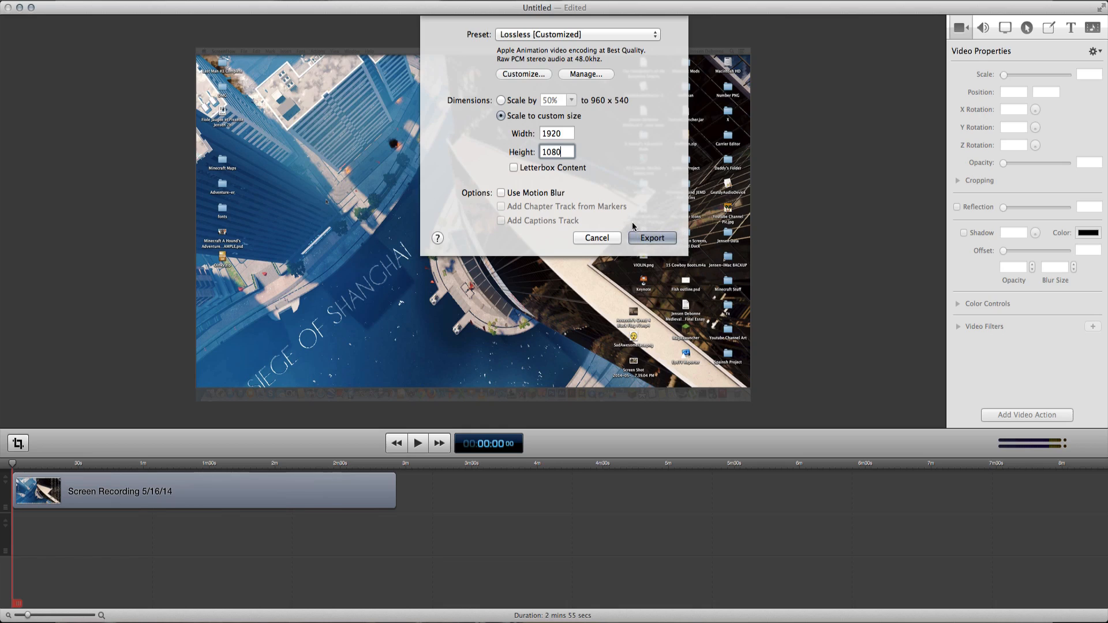
mouse_move(676, 244)
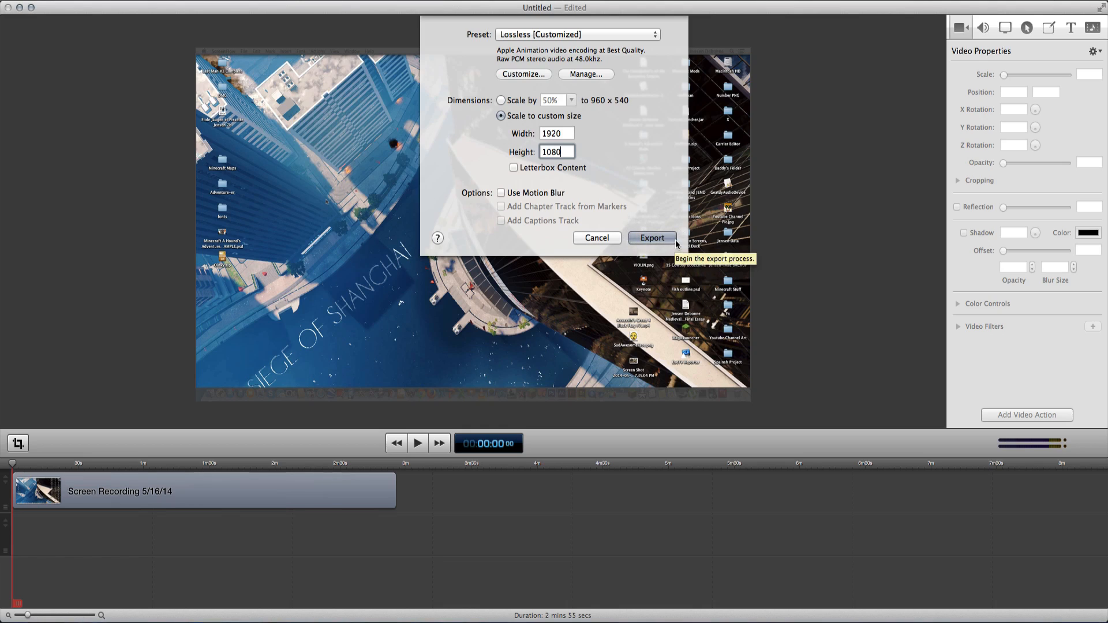
mouse_move(633, 246)
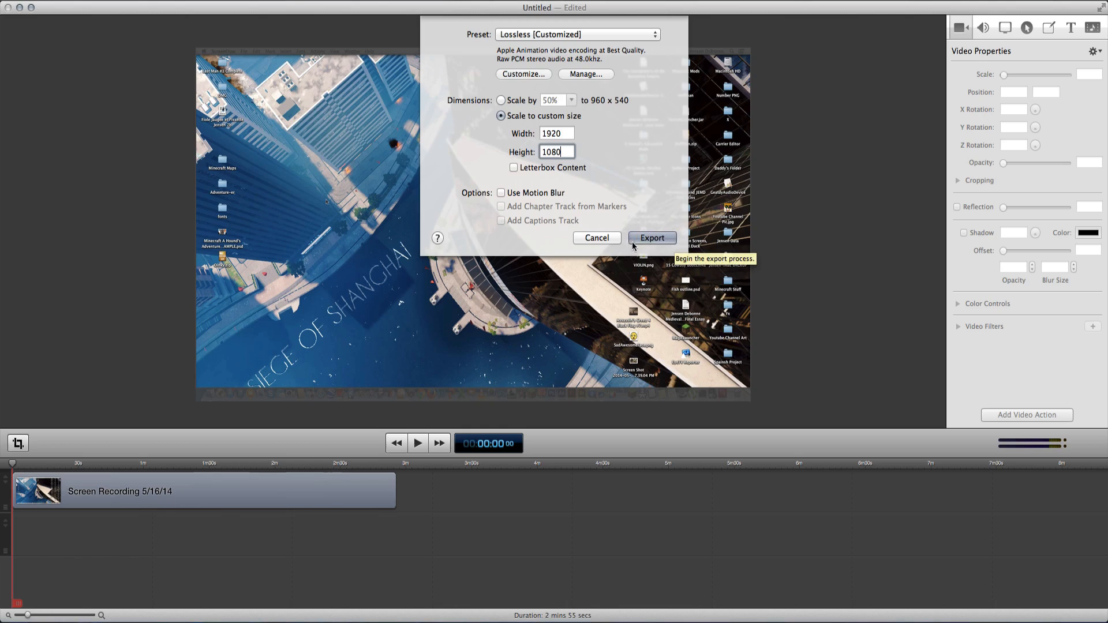
mouse_move(678, 241)
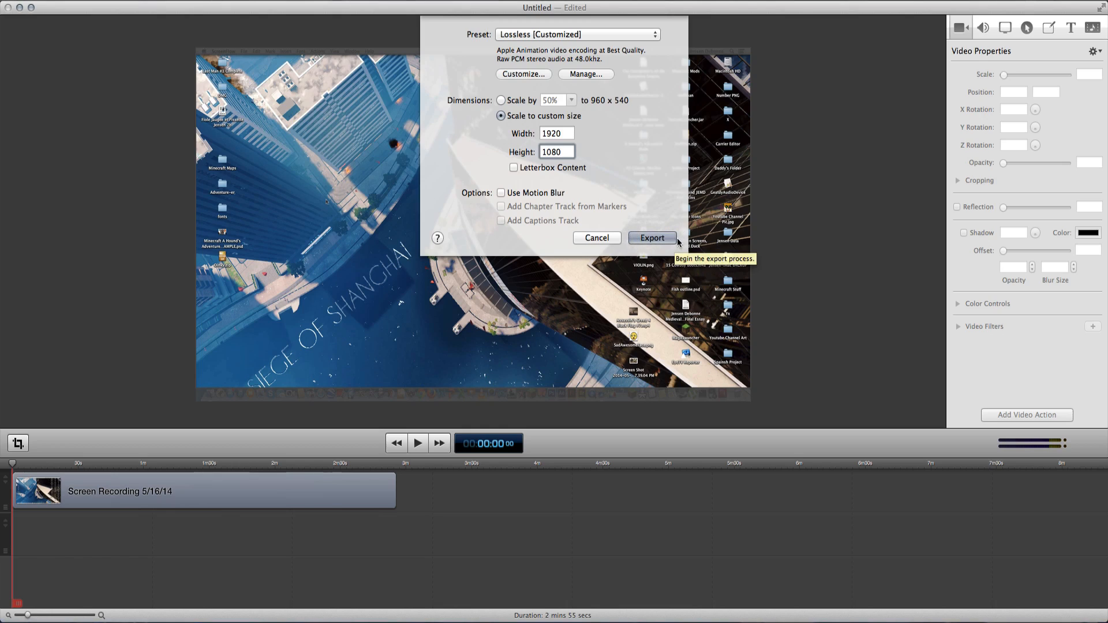